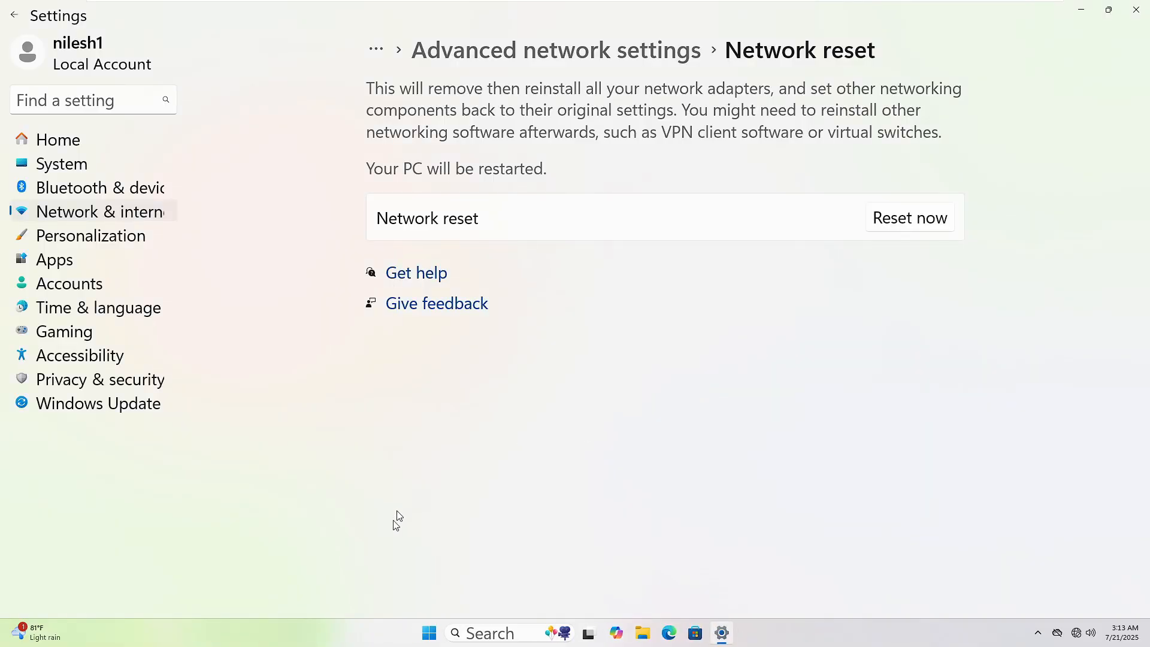
# - Restart the PC from the Start menu's power options
pyautogui.click(428, 632)
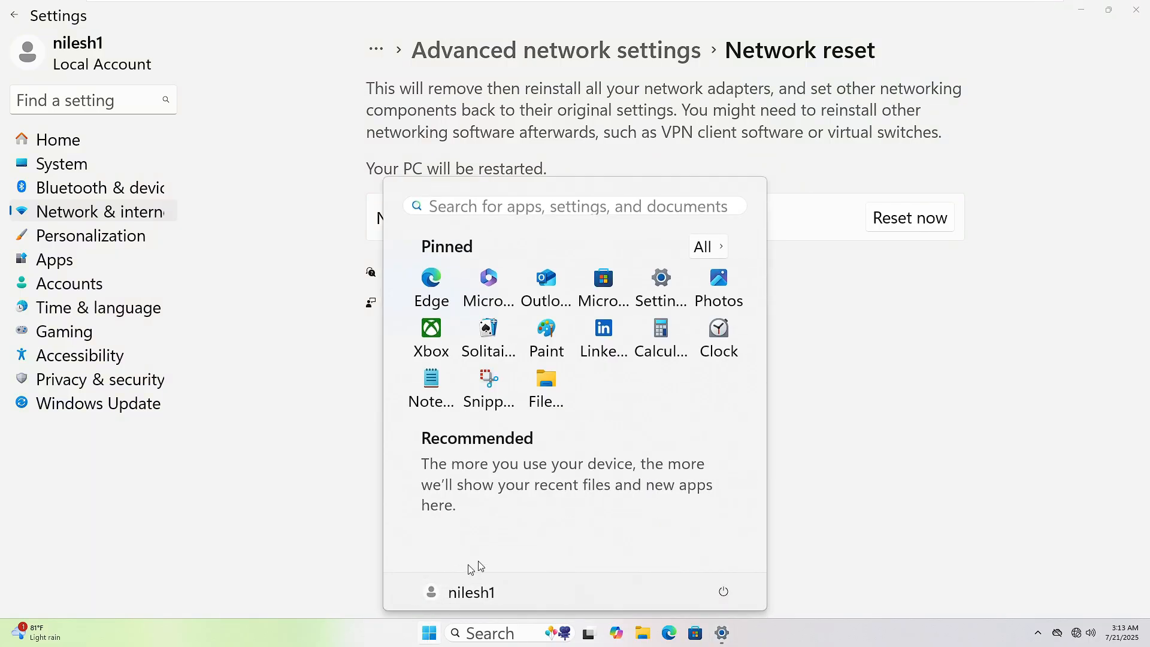
pyautogui.click(722, 591)
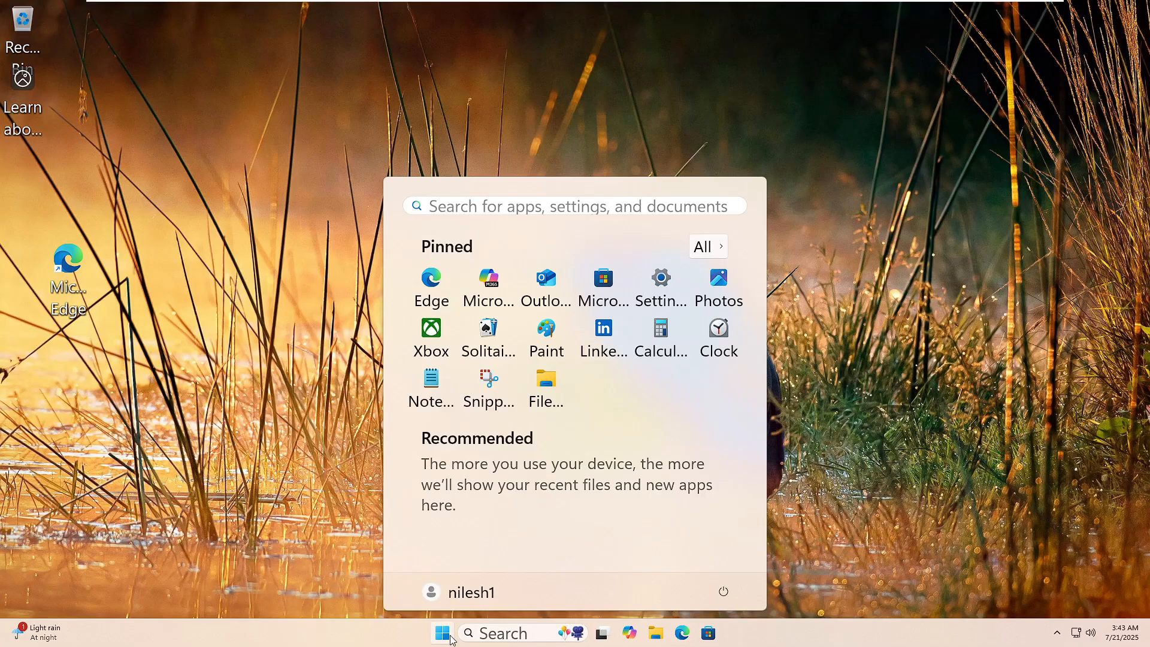
# - Search 'cmd' and launch Command Prompt as administrator, approving the UAC prompt
pyautogui.write('cmd')
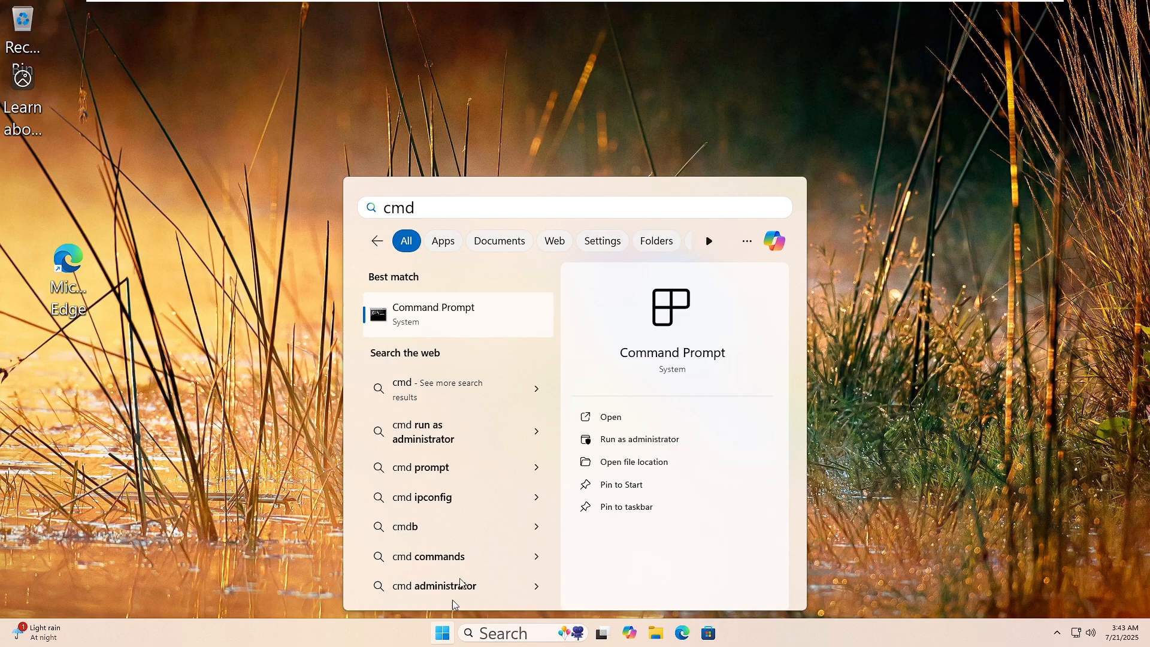
pyautogui.moveTo(632, 439)
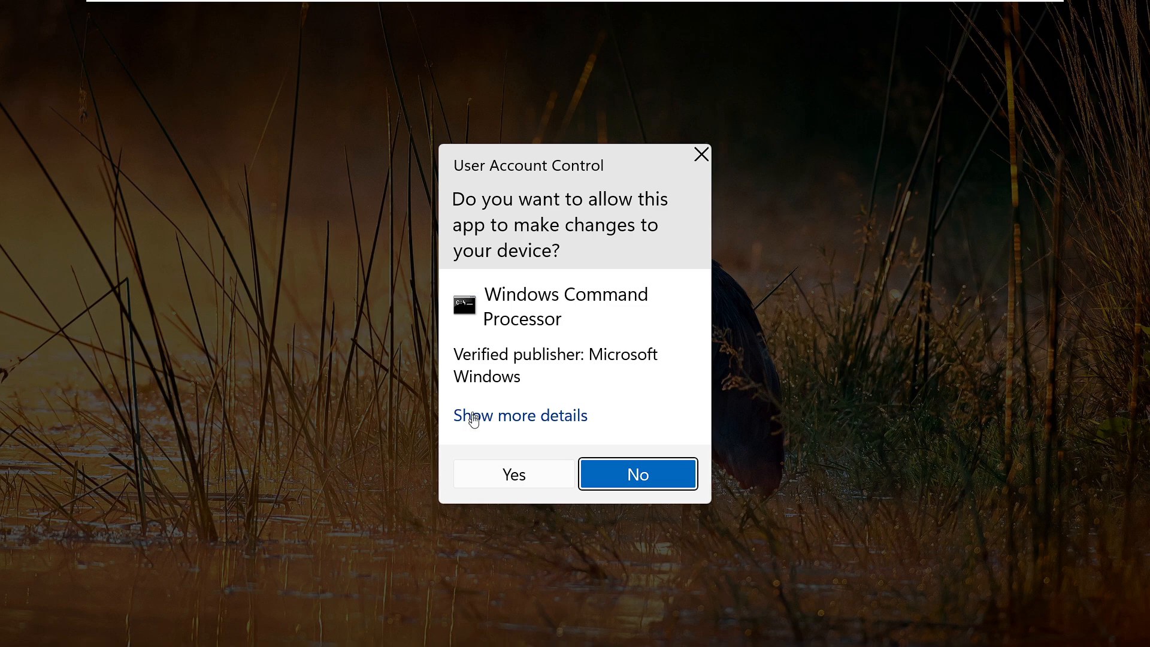
pyautogui.click(514, 475)
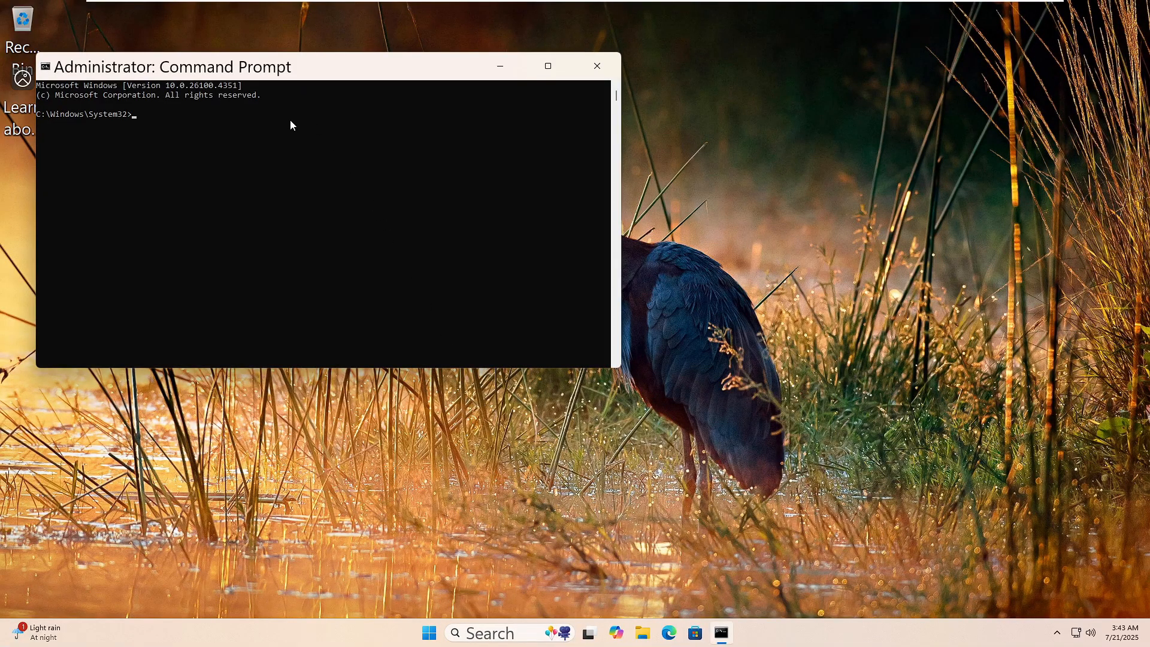
# - Run 'dism /online /cleanup-image /restorehealth' to repair the running Windows image
pyautogui.write('dism /on')
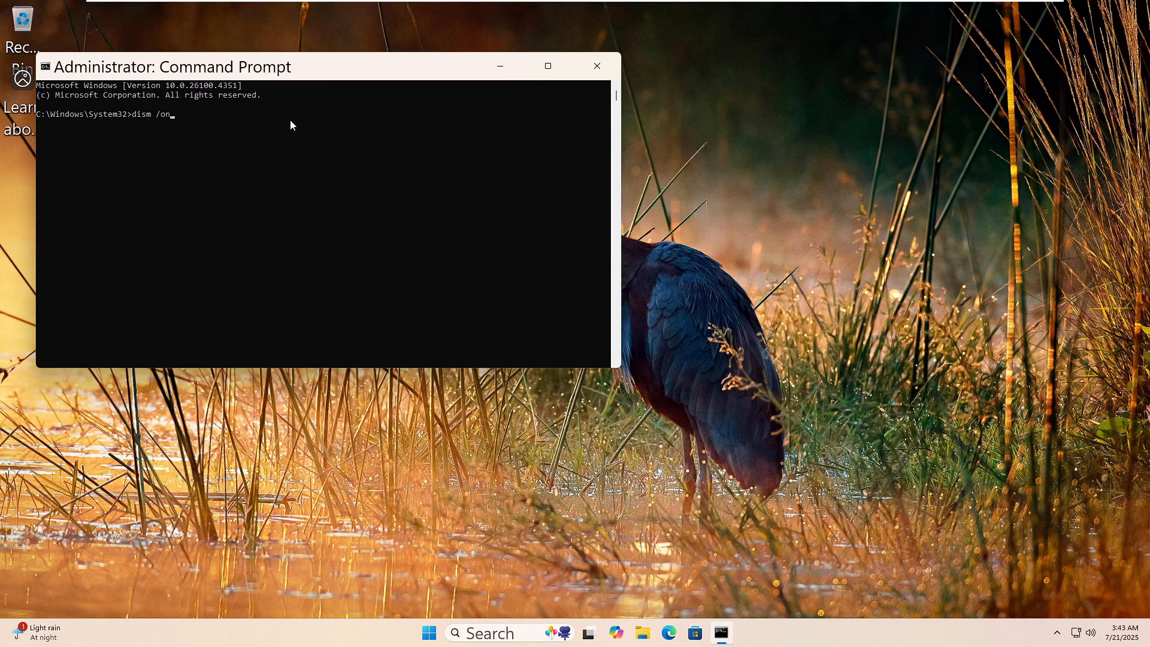
pyautogui.write('line')
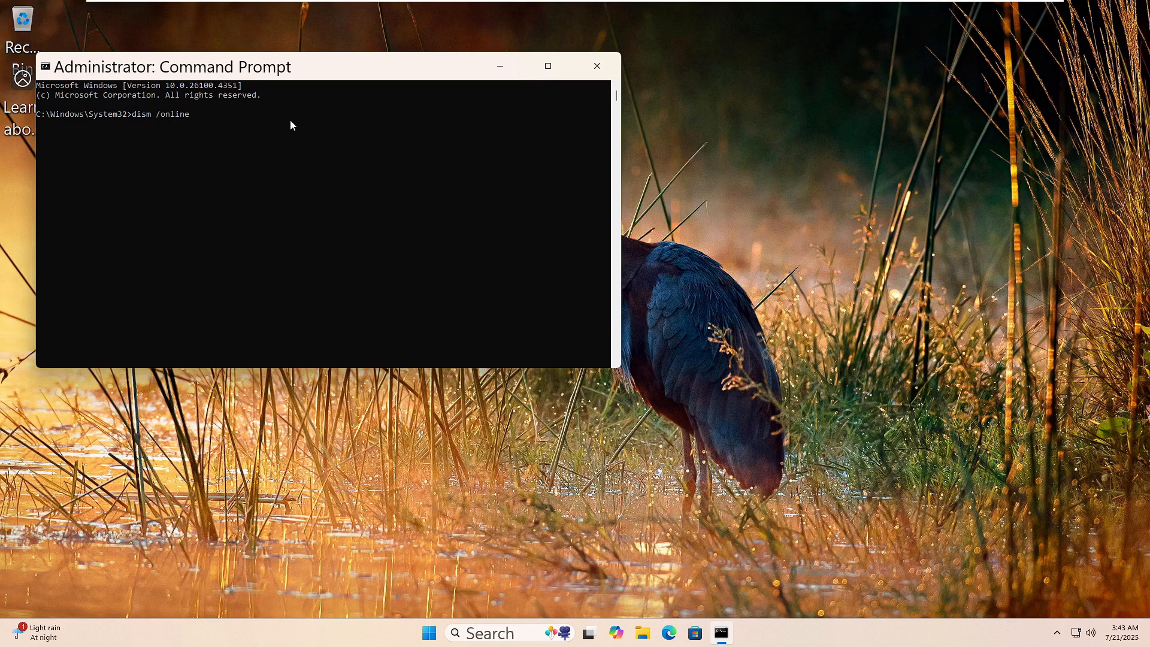
pyautogui.write('/cleanup-ima')
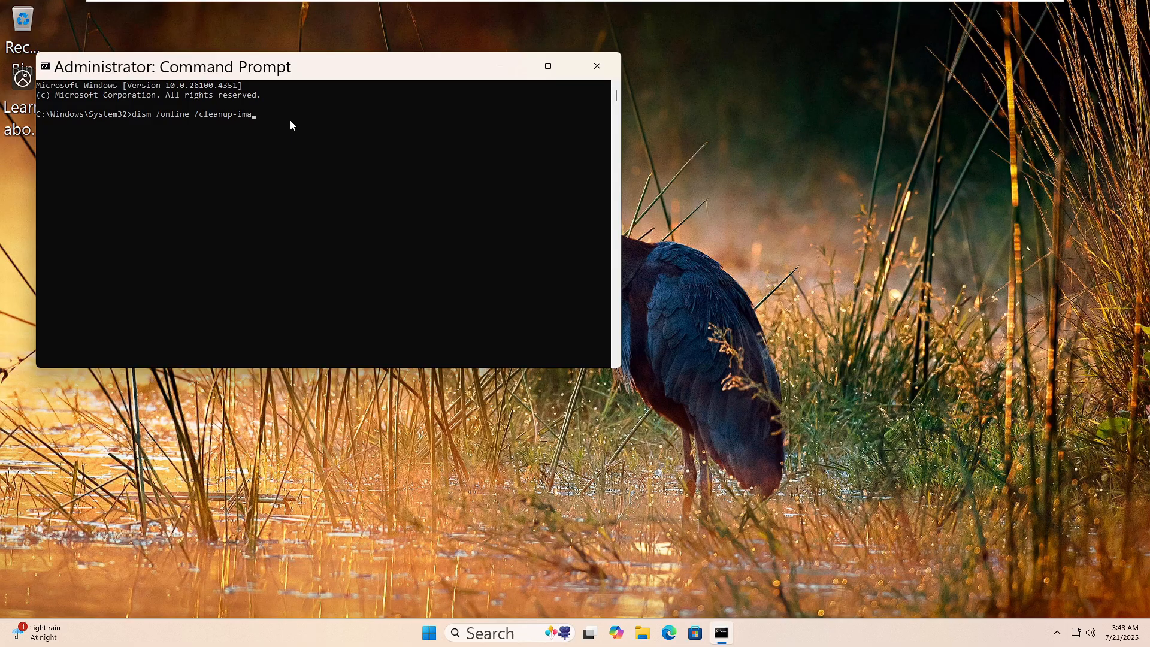
pyautogui.write('ge /')
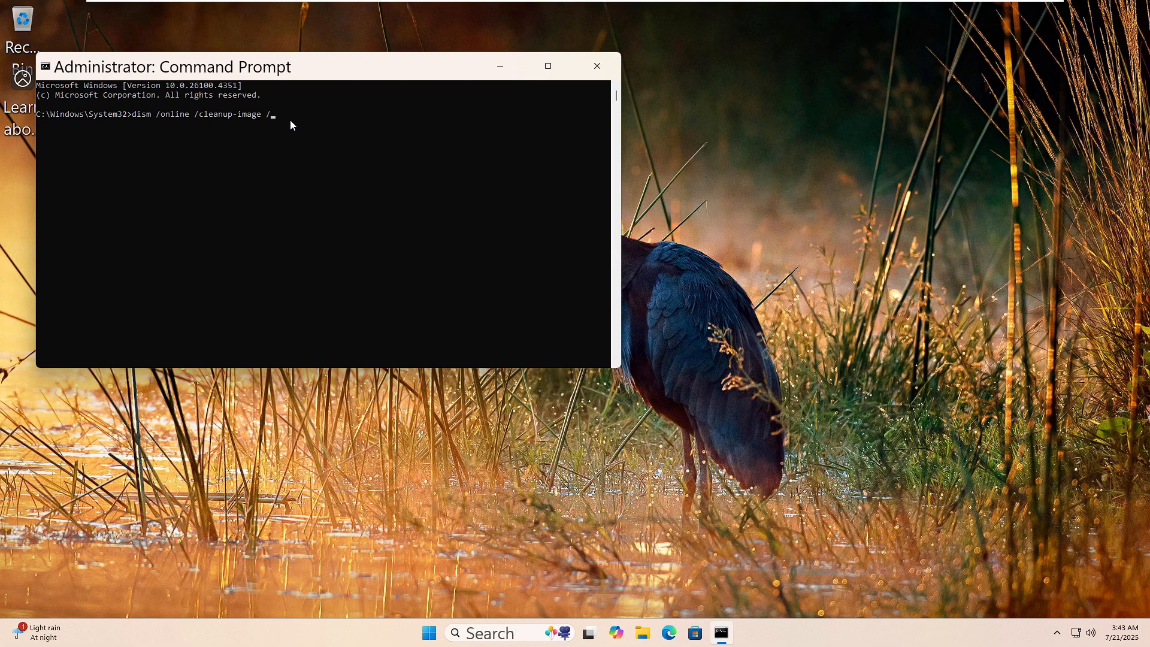
pyautogui.write('res')
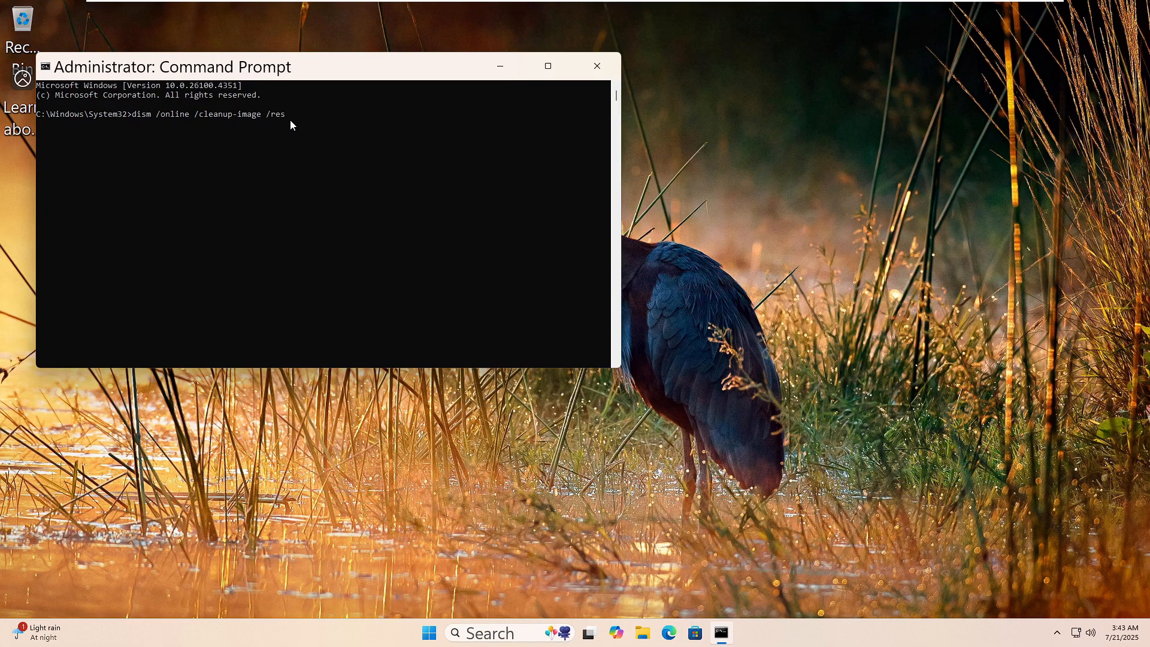
pyautogui.write('torehealth')
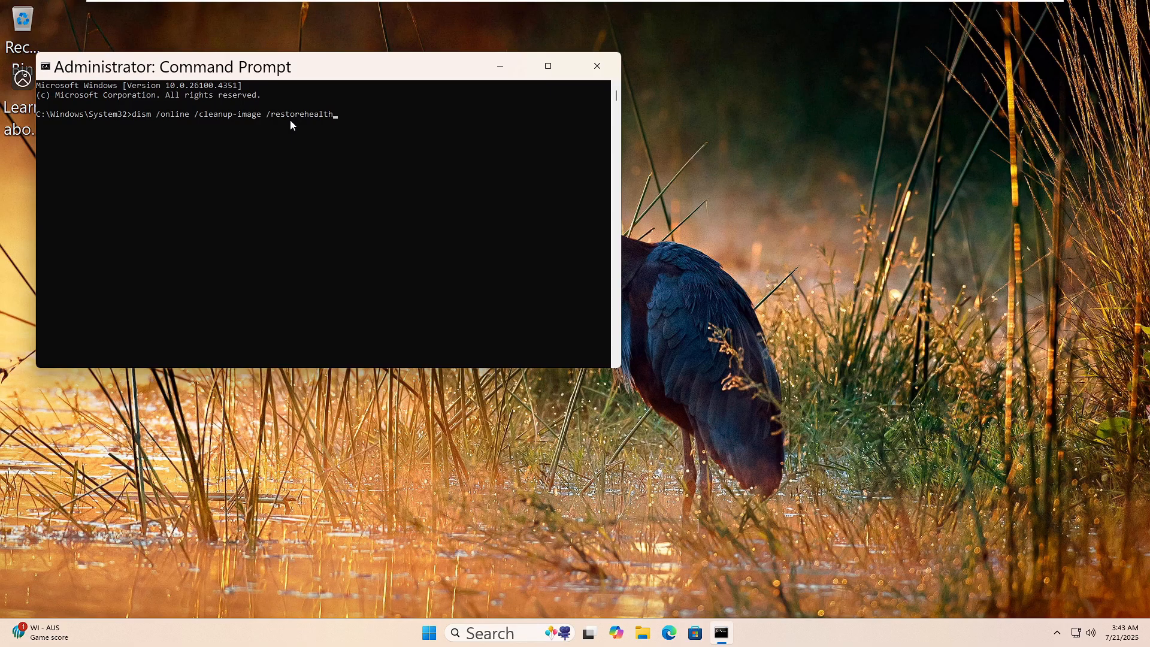
pyautogui.press('enter')
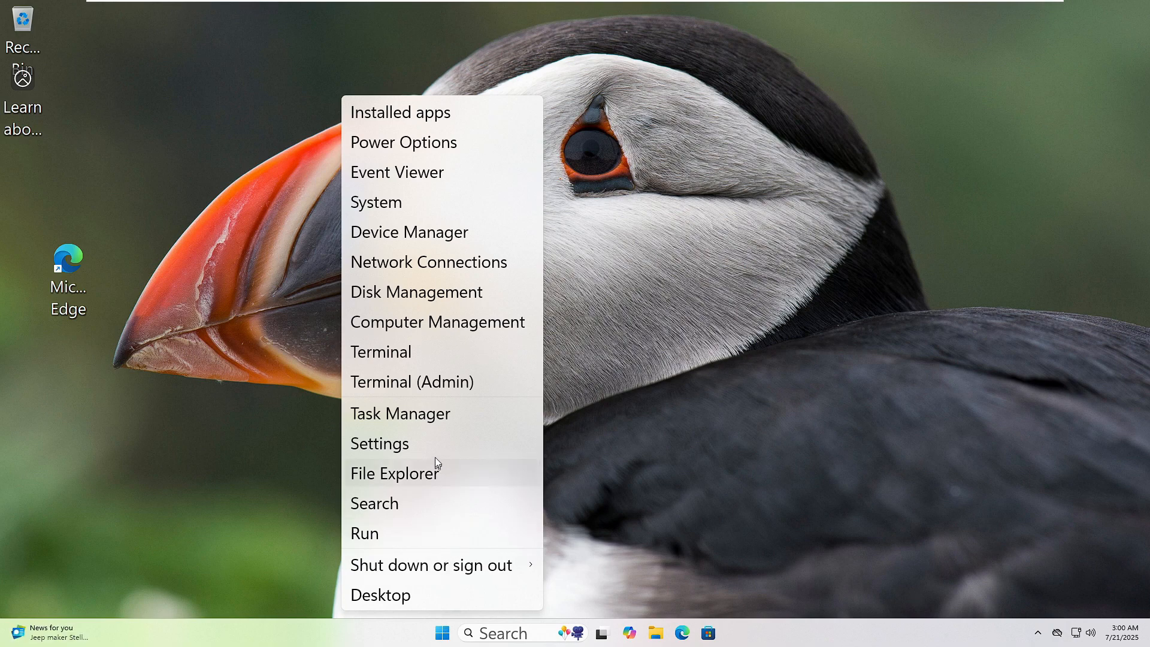
pyautogui.moveTo(435, 445)
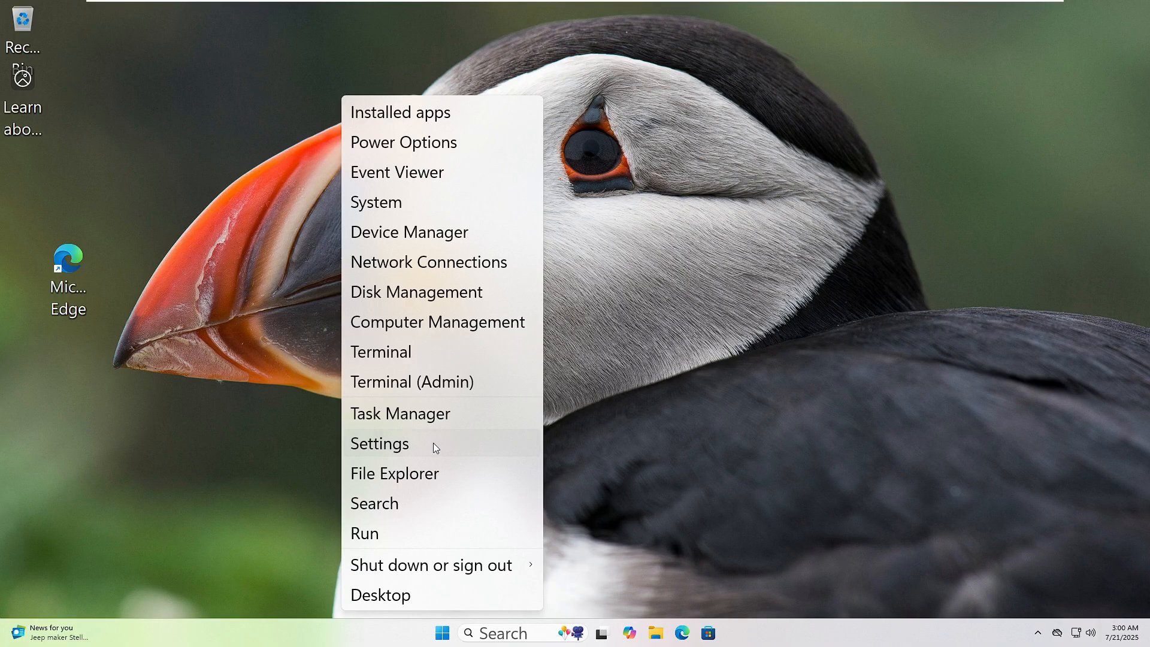
# - Launch the Settings app from the Win+X quick-link menu
pyautogui.click(380, 443)
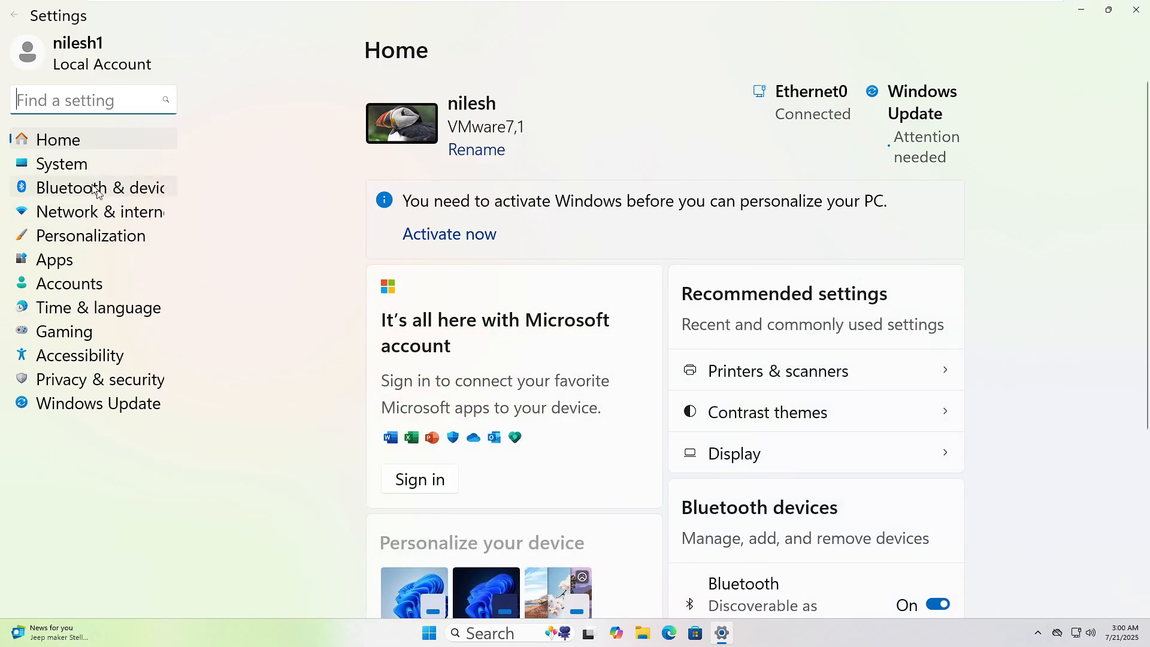
# - Run the Audio troubleshooter from System > Troubleshoot > Other troubleshooters
pyautogui.click(61, 164)
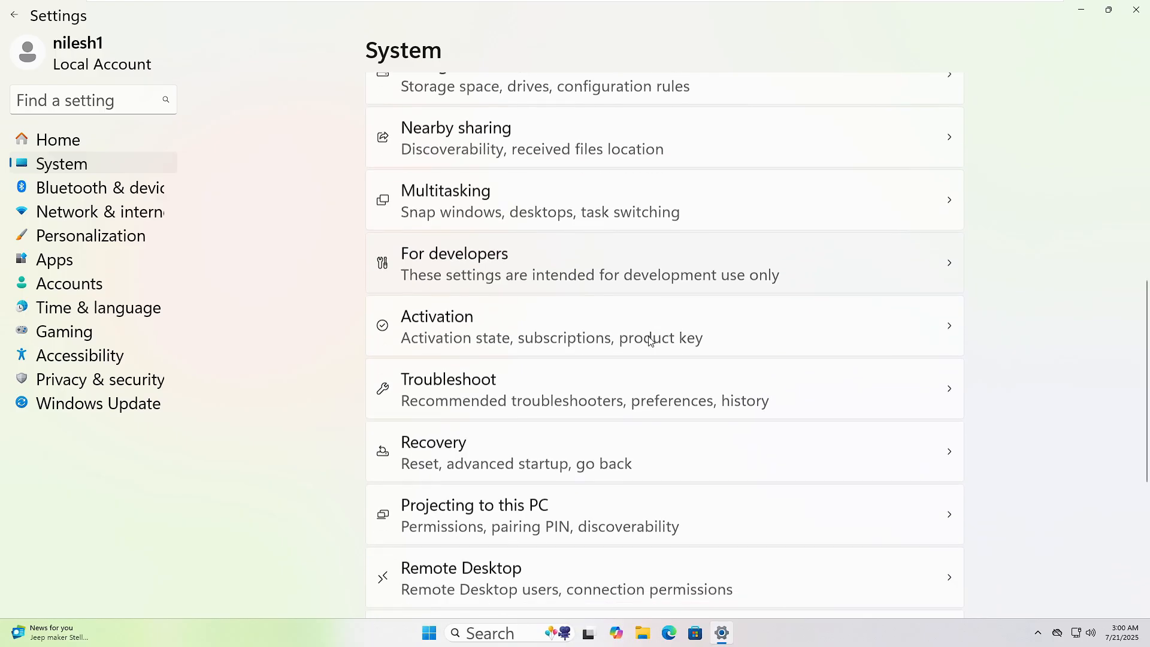
pyautogui.scroll(-3)
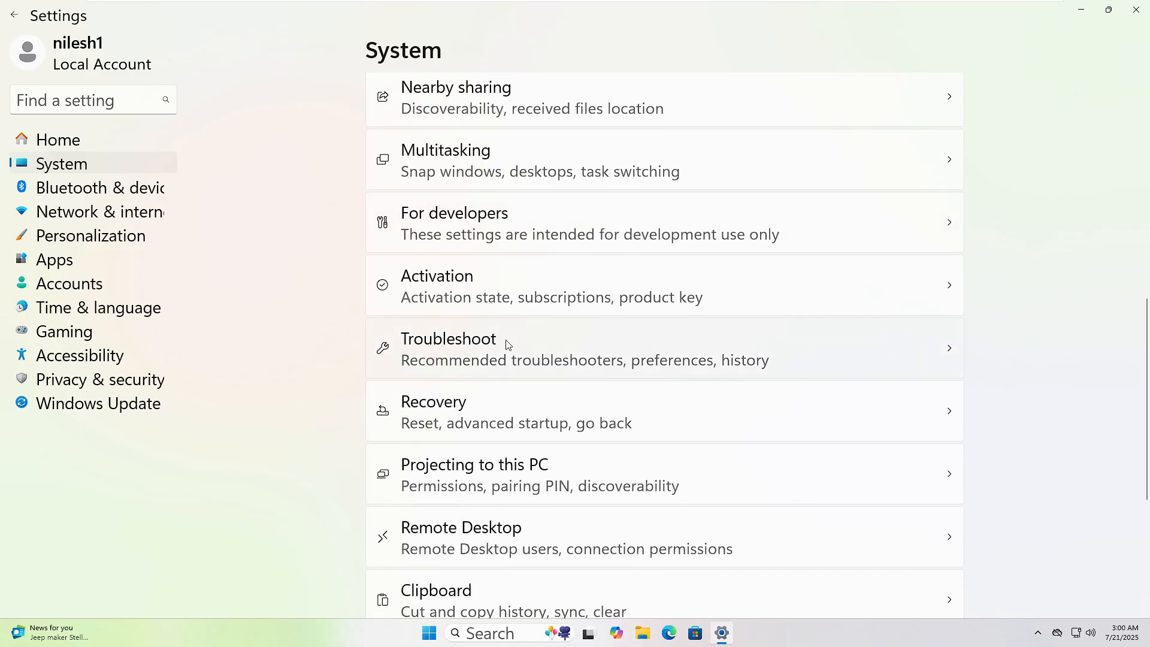
pyautogui.click(448, 338)
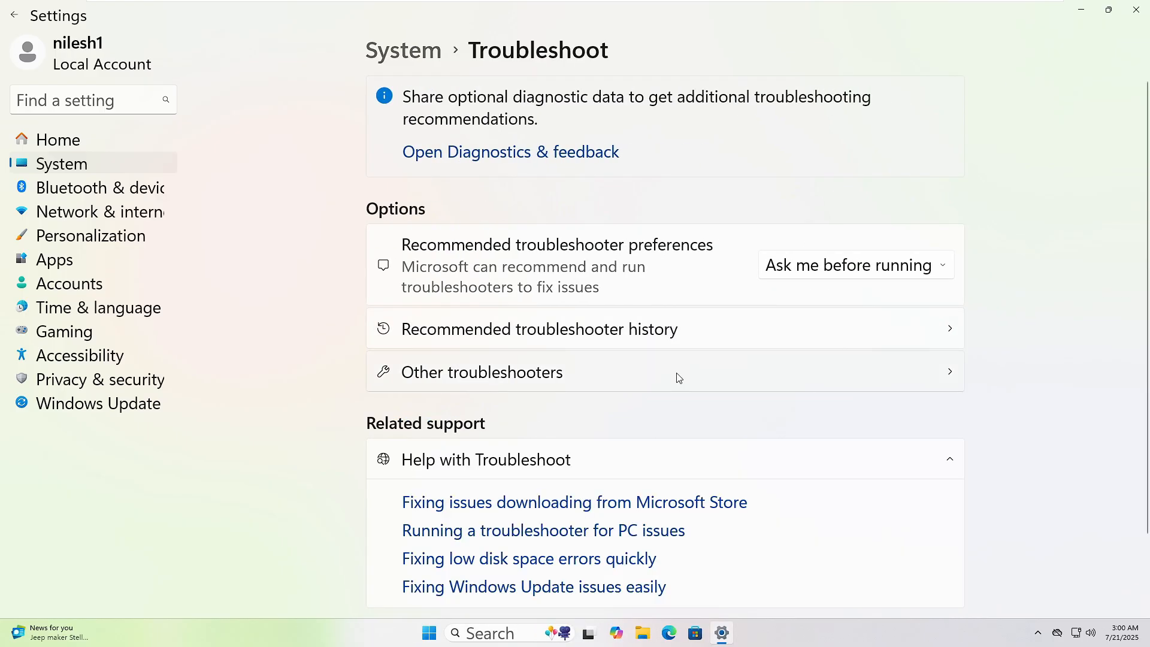
pyautogui.click(481, 371)
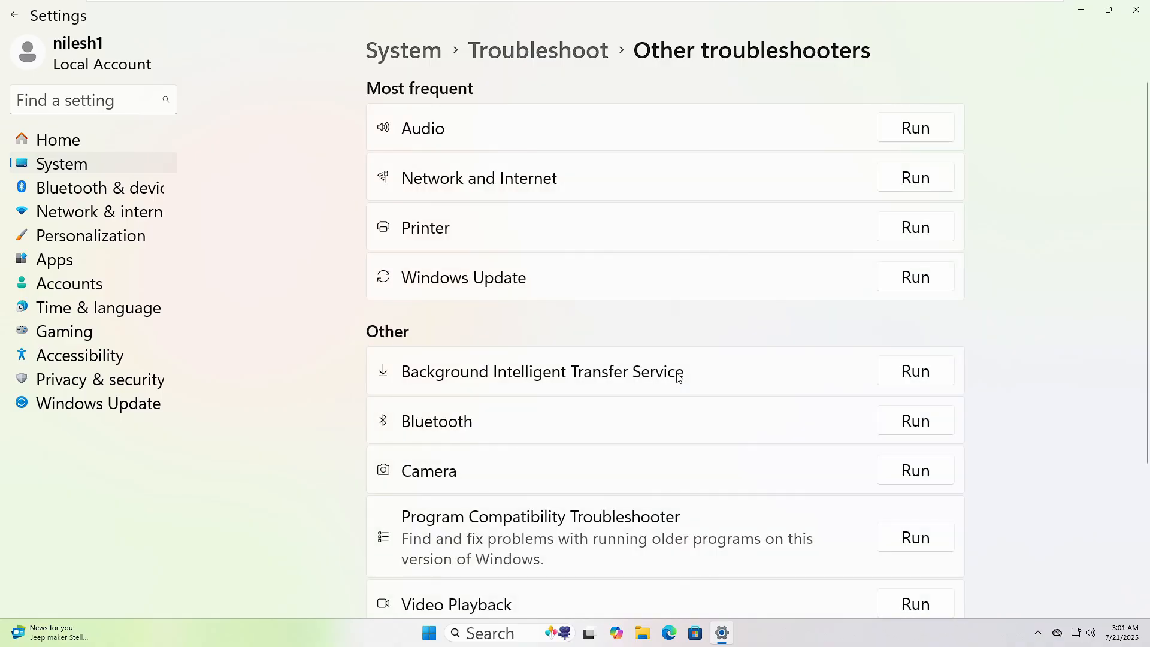
pyautogui.click(914, 127)
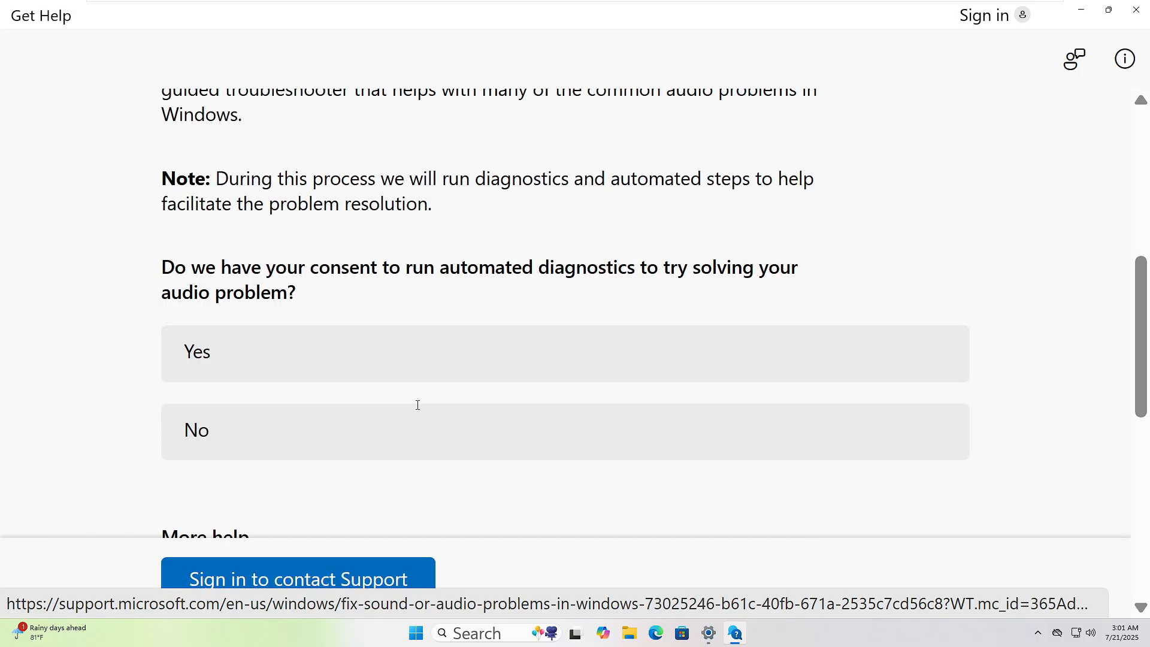
# - Consent to automated audio diagnostics, then launch a fresh administrator Command Prompt via UAC approval
pyautogui.click(197, 351)
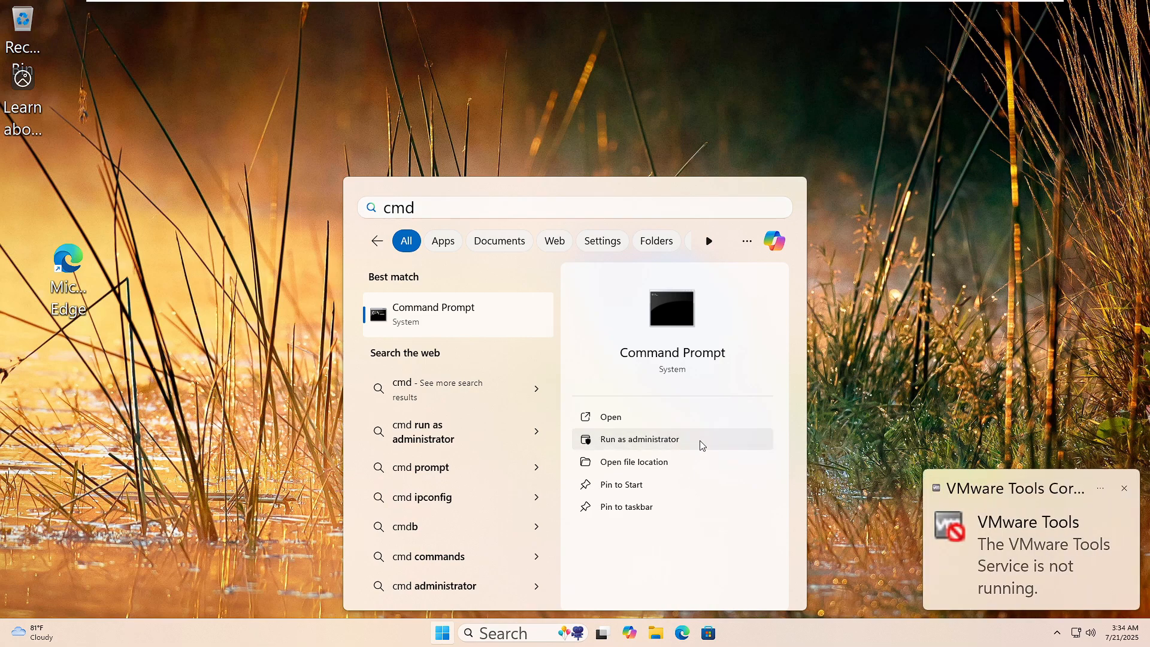
pyautogui.click(638, 438)
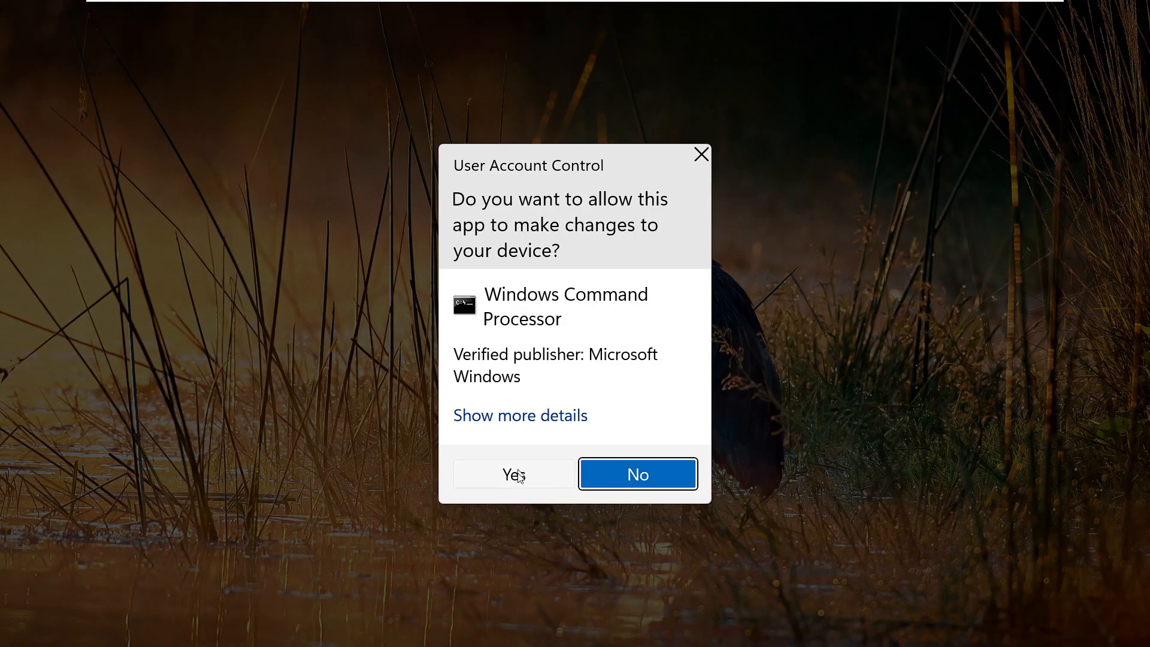
pyautogui.click(512, 474)
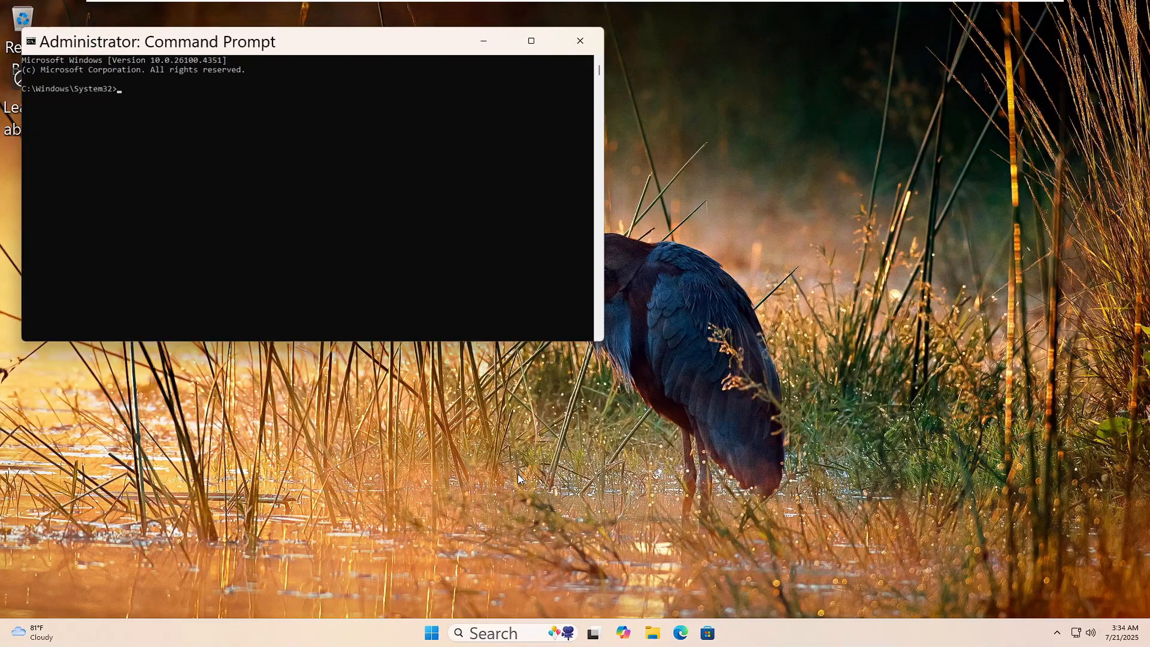
# - Enter the System File Checker command 'sfc /scannow' at the admin prompt
pyautogui.write('sf')
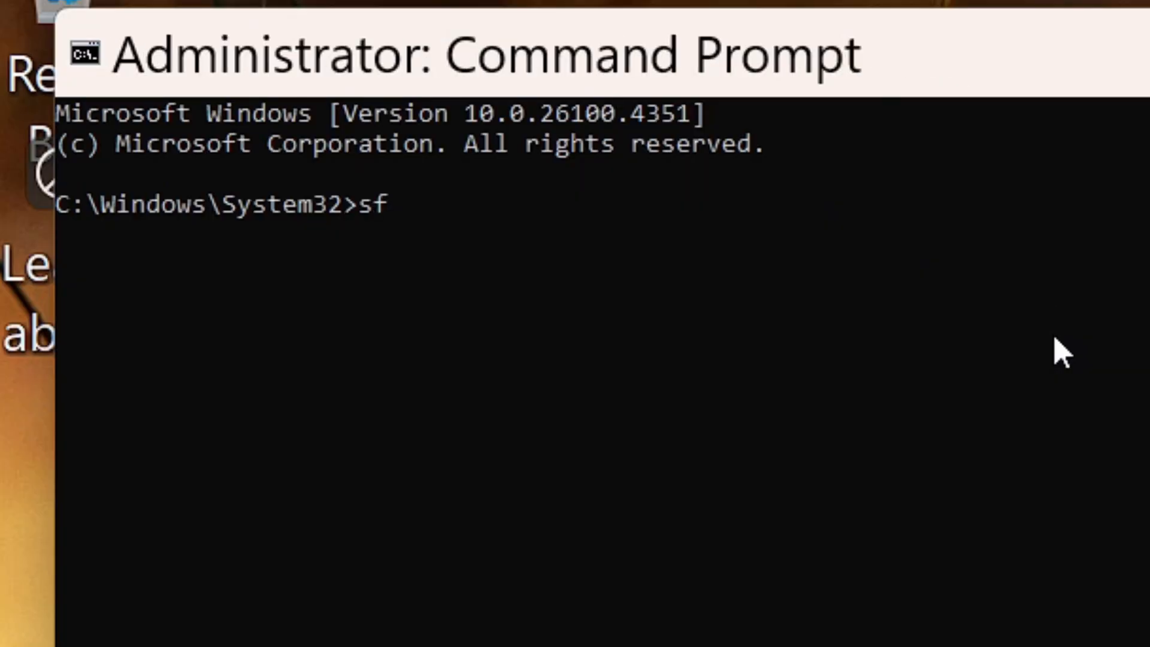
pyautogui.write('c /')
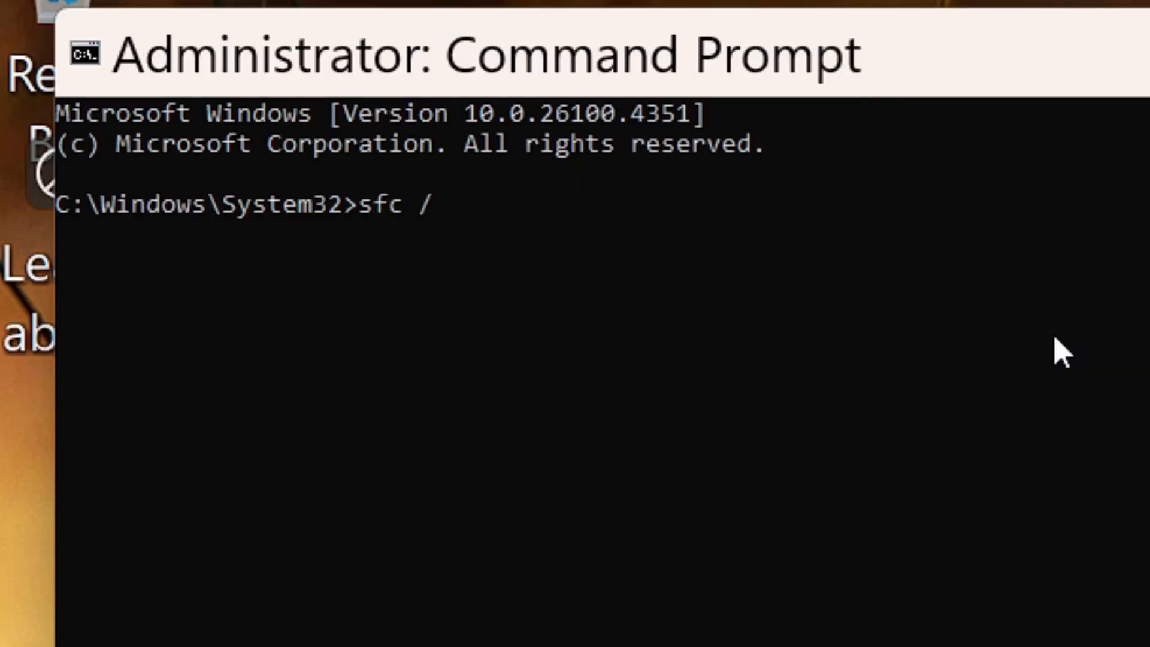
pyautogui.write('sca')
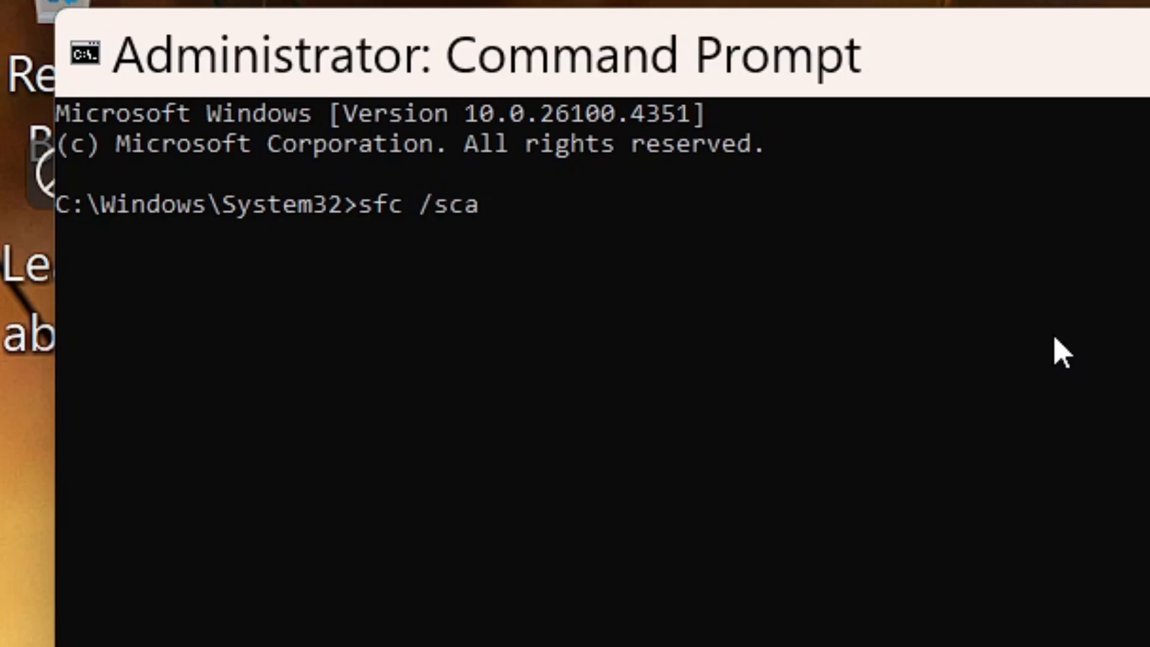
pyautogui.write('nnow')
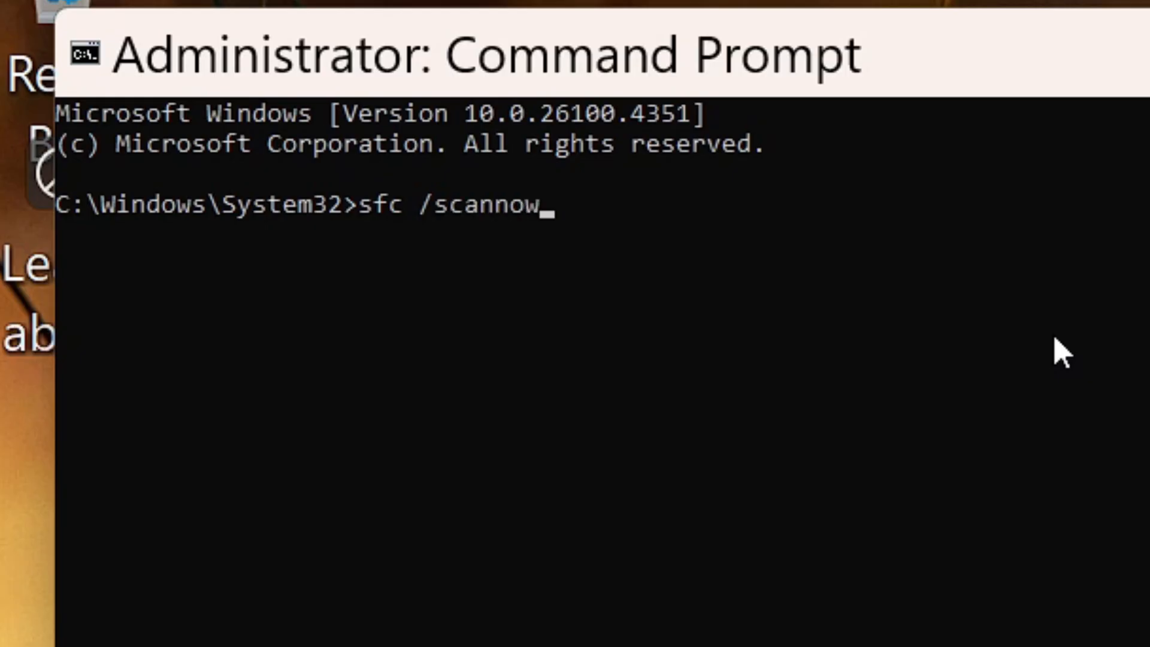